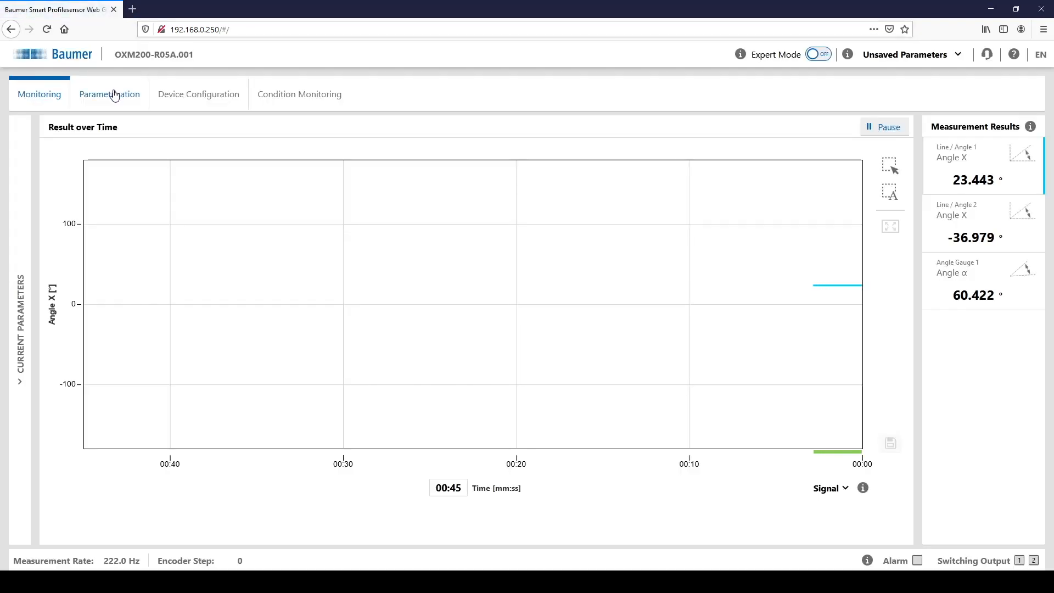
Switch to parametrization mode and confirm the mode-change notice with OK.
left_click(109, 94)
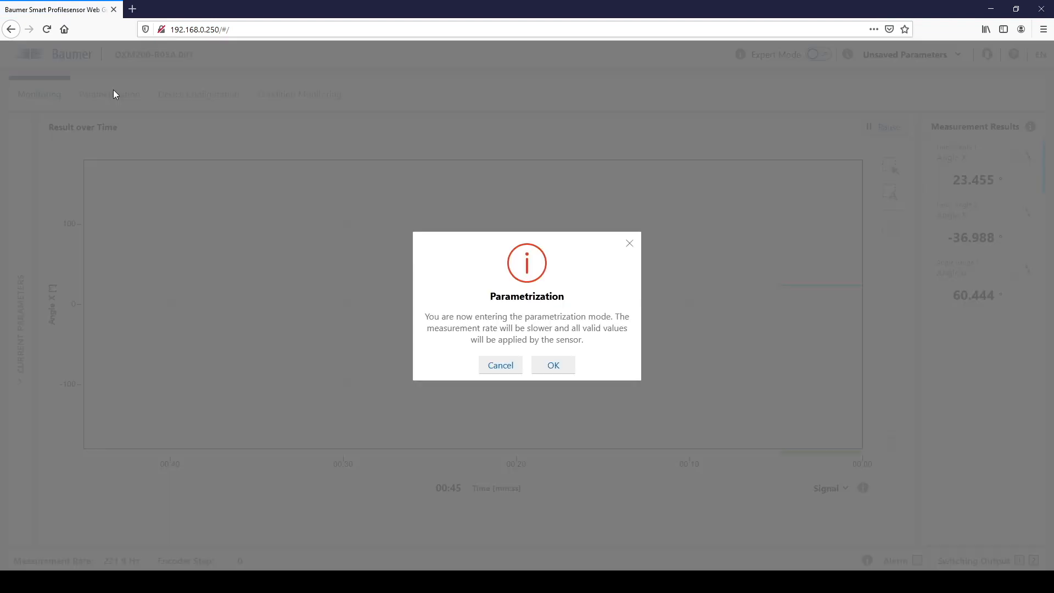
left_click(552, 364)
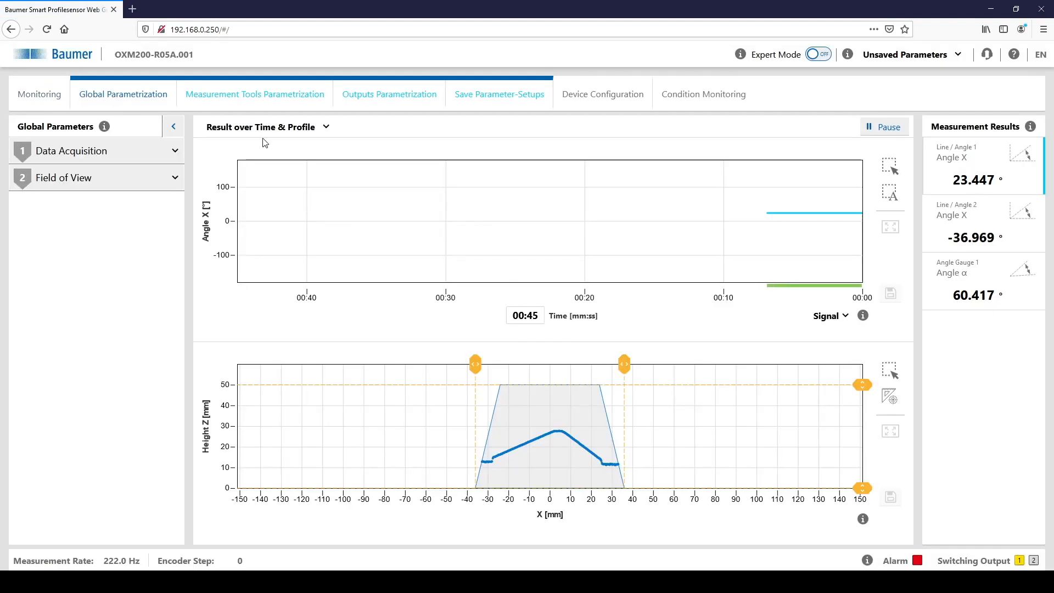
Set the view layout to Profile only, then change the layout selection again.
left_click(267, 126)
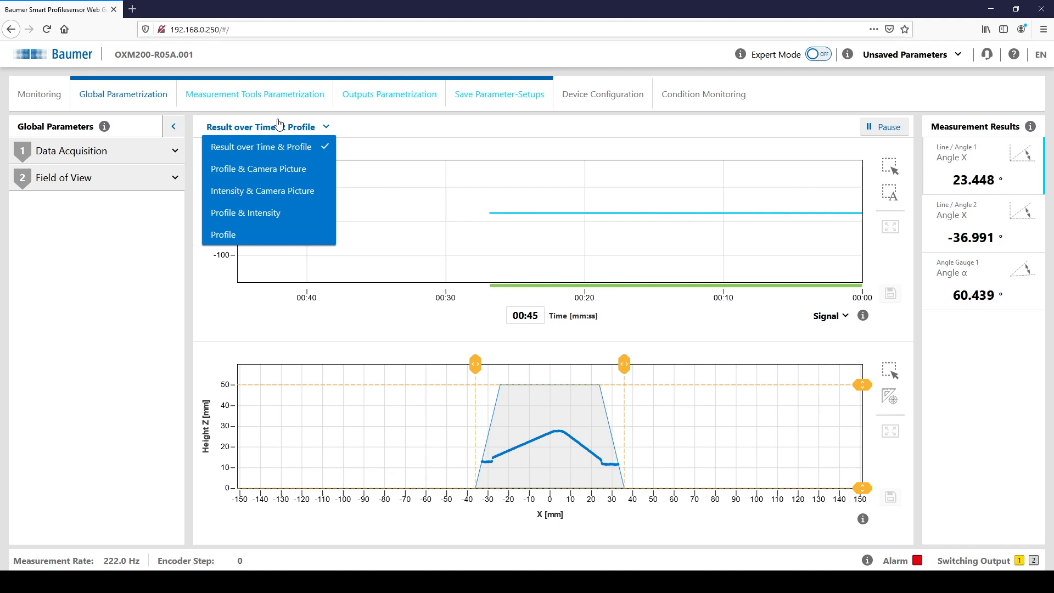
left_click(223, 235)
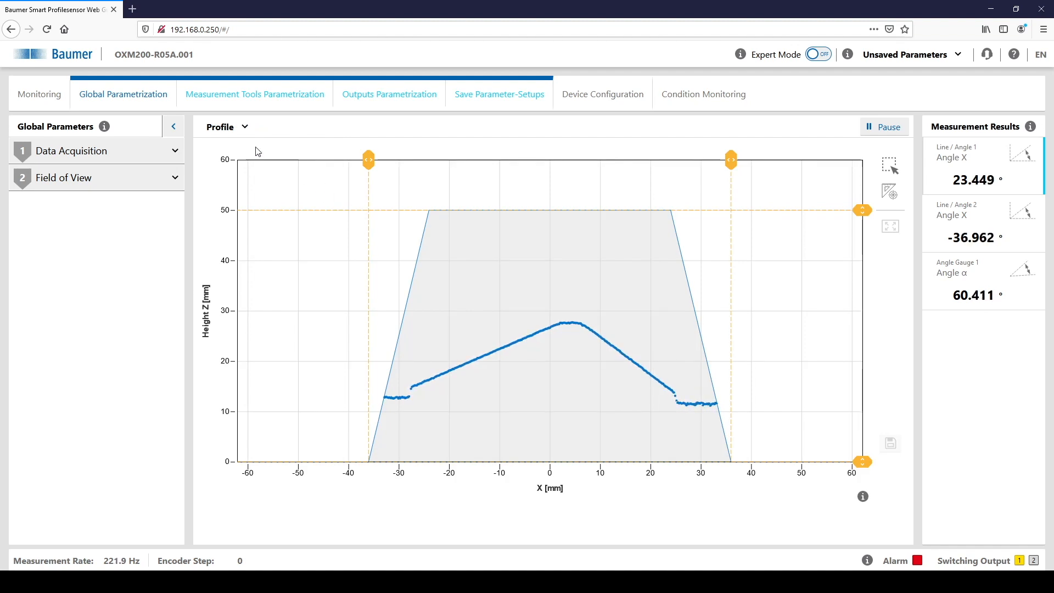
left_click(226, 126)
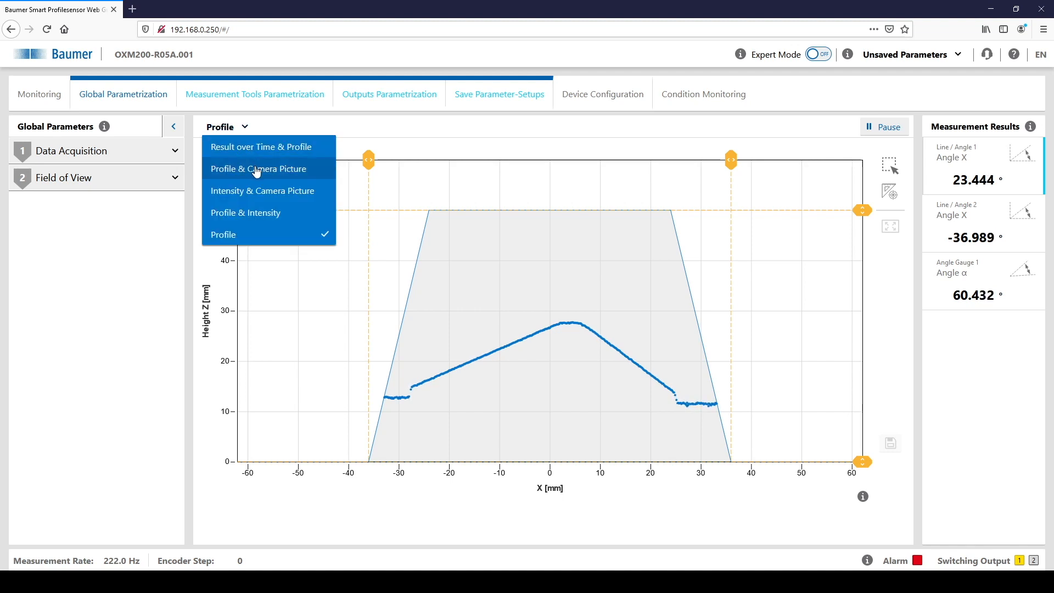
left_click(258, 169)
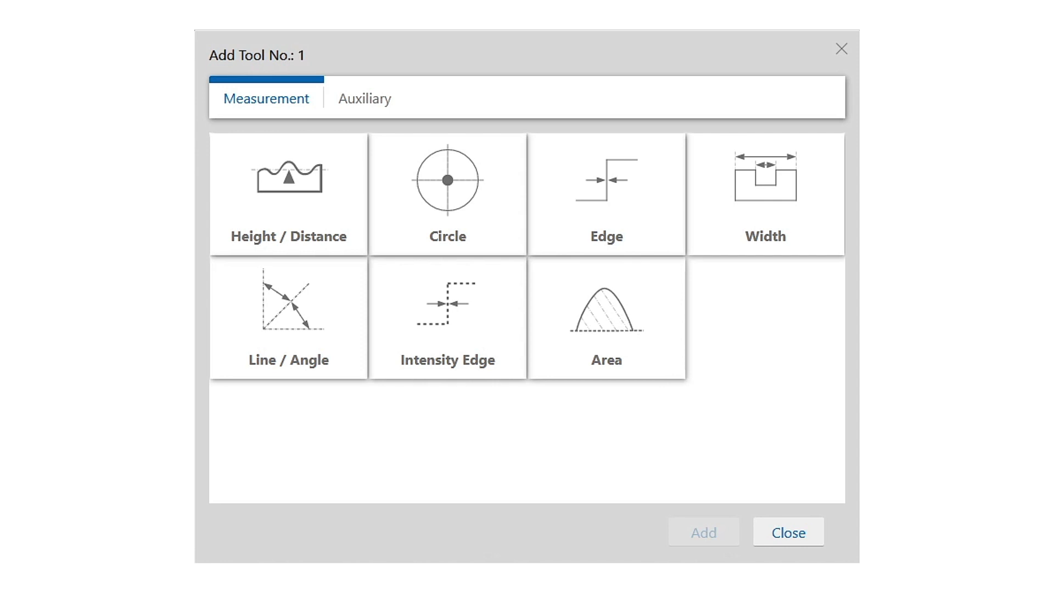
Enable Expert Mode and show Measurement Tools Parametrization with no tools yet.
left_click(364, 97)
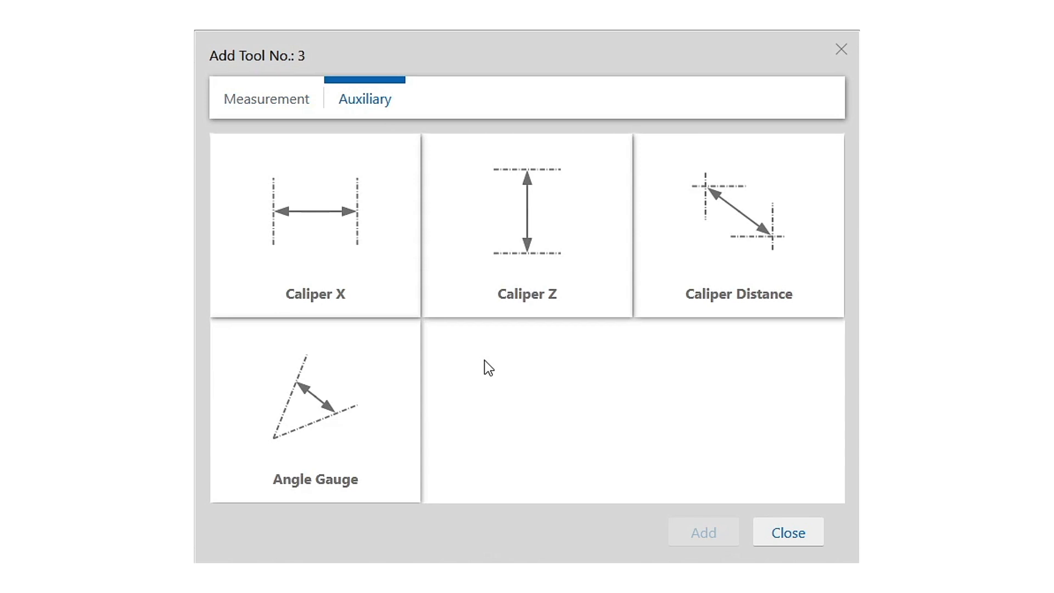
left_click(788, 533)
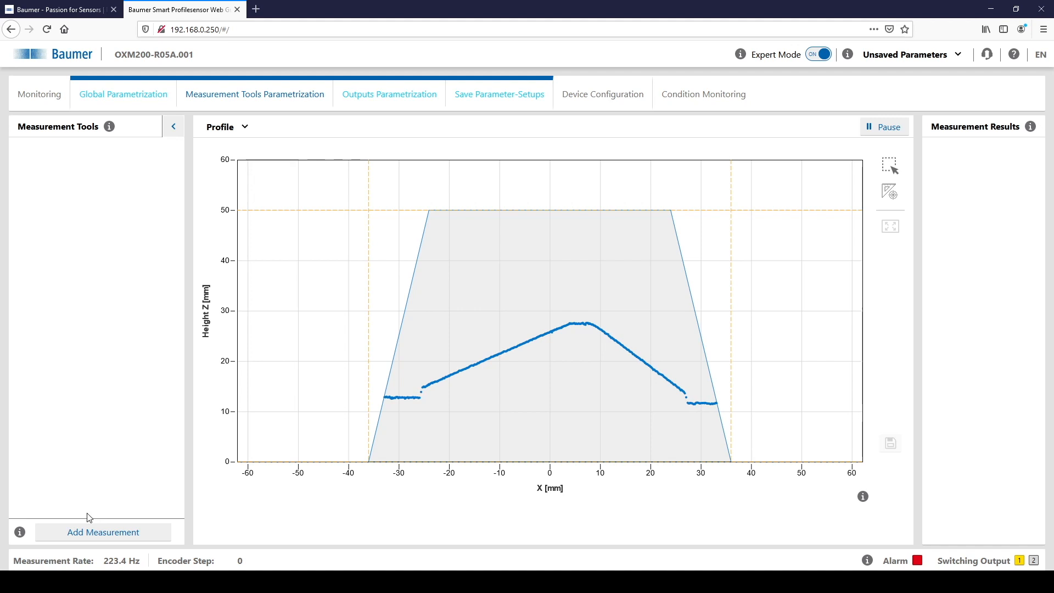
Add Line / Angle 1 with its region on the left slope, about −20 to −6 mm.
left_click(103, 531)
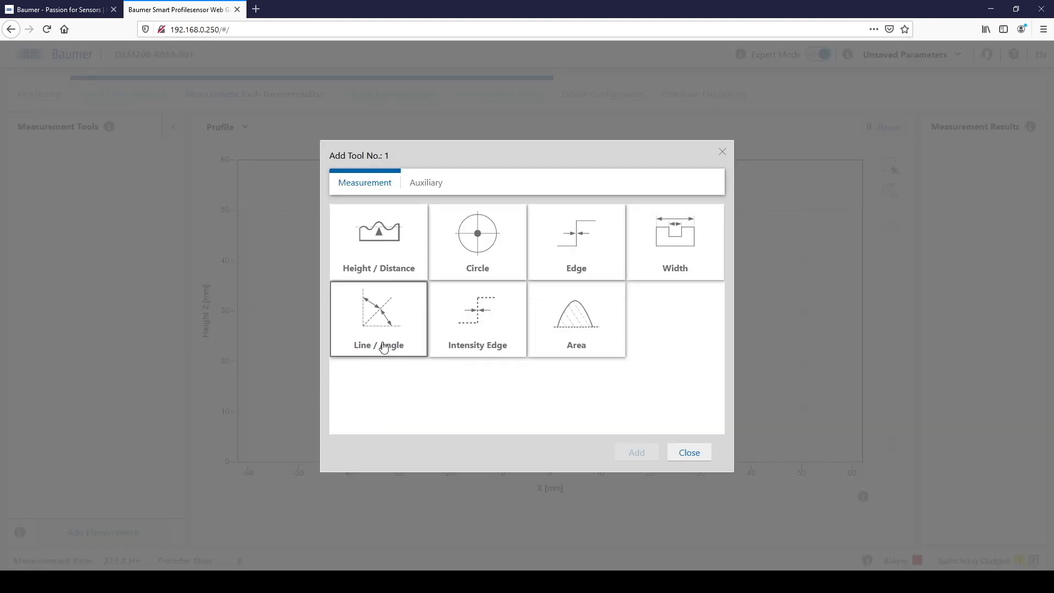
left_click(635, 451)
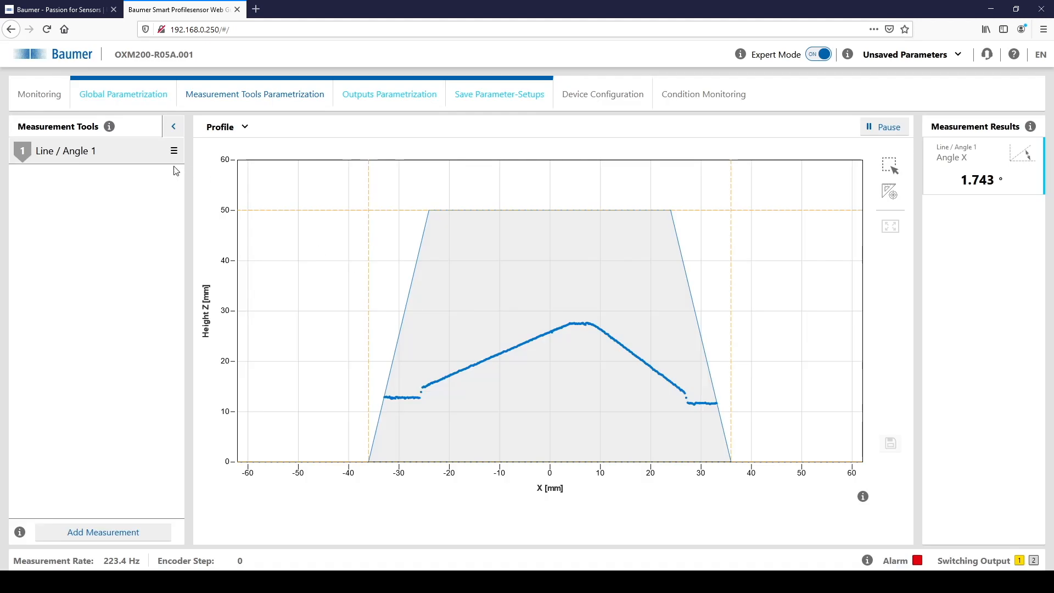
left_click(65, 150)
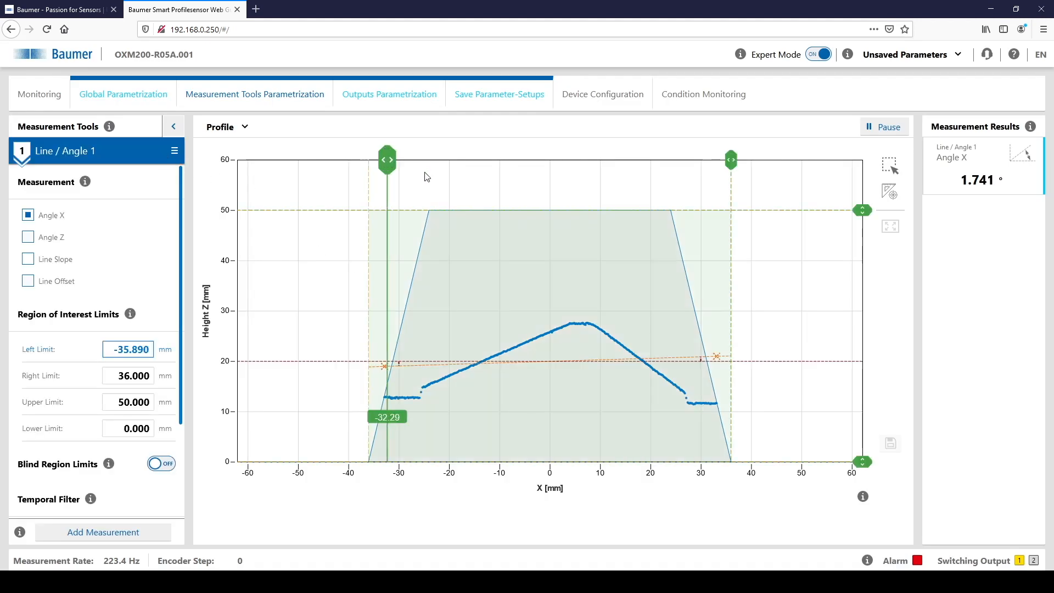
left_click_drag(386, 161, 446, 161)
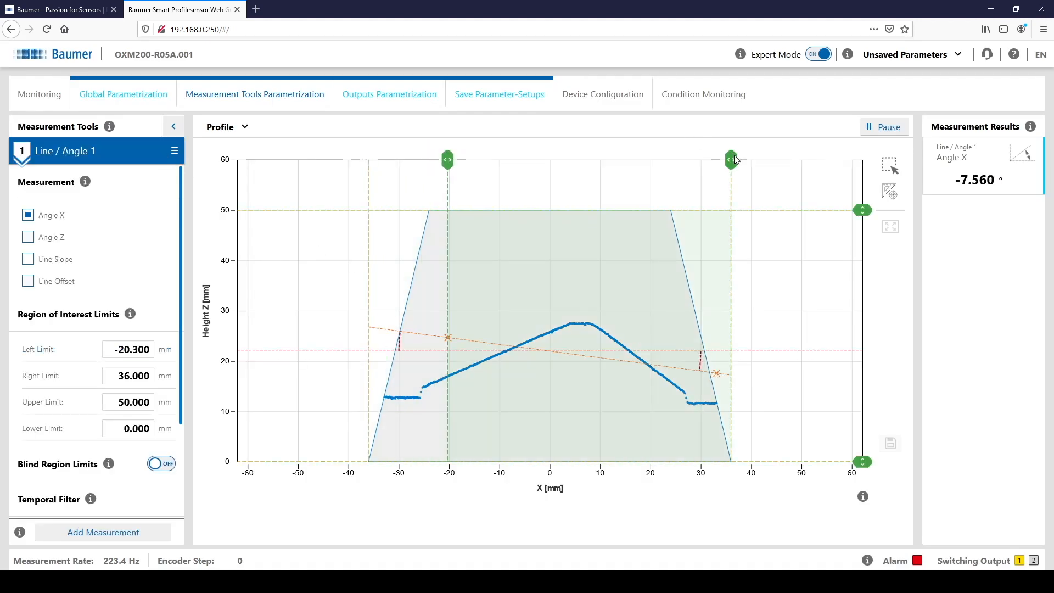
left_click_drag(731, 160, 517, 160)
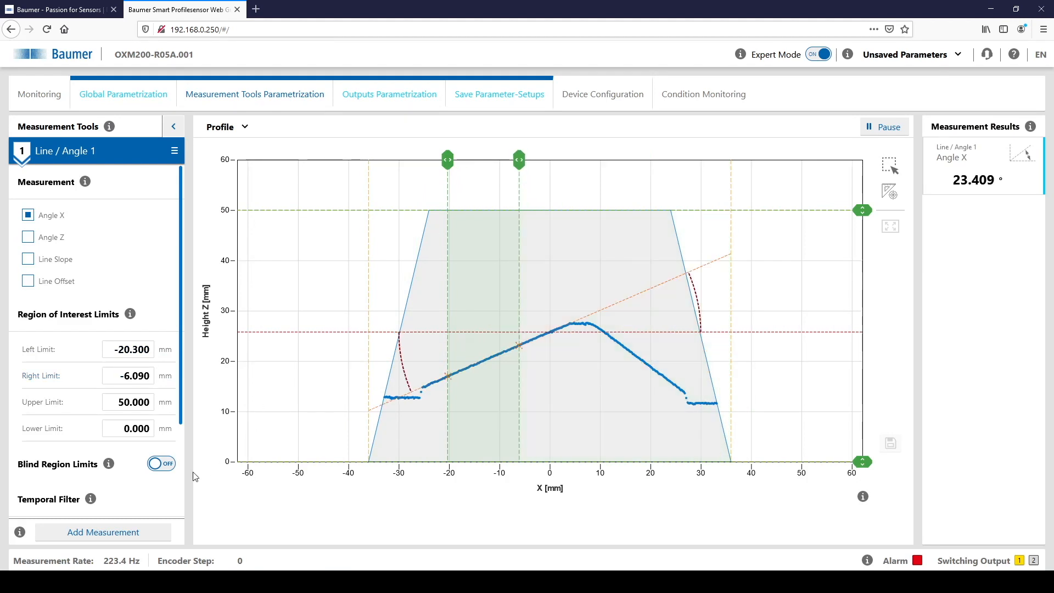
Add Line / Angle 2 with its region on the right slope, about 10 to 24 mm.
left_click(103, 532)
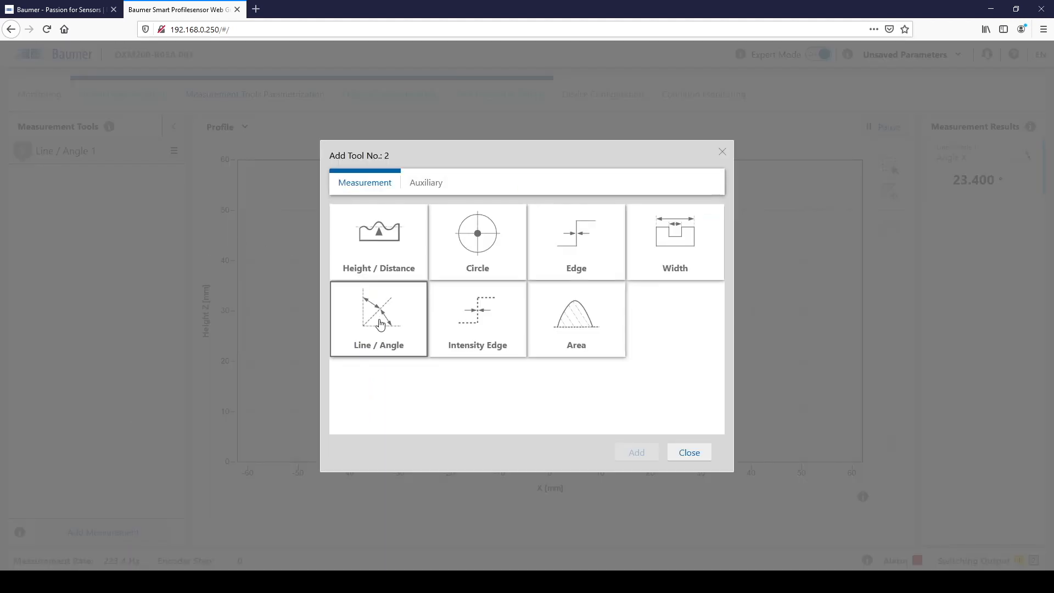
left_click(378, 318)
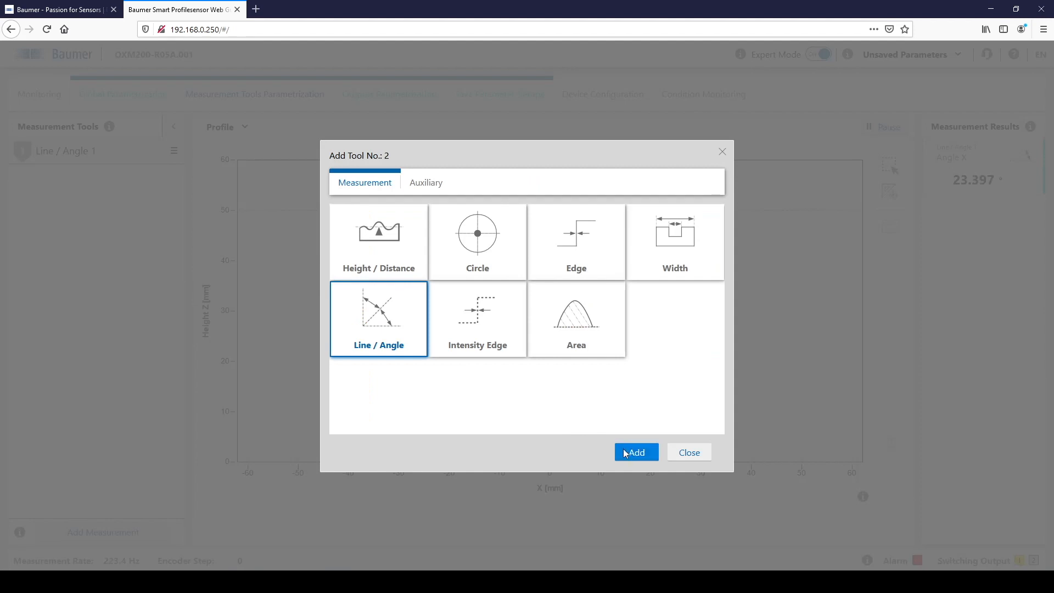
left_click(636, 451)
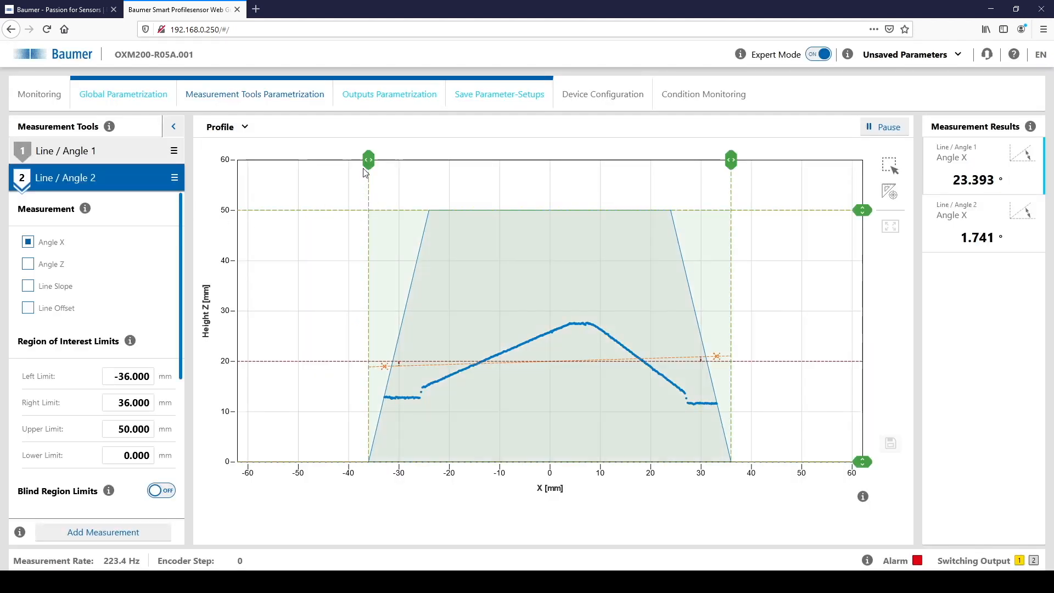
left_click_drag(368, 160, 598, 160)
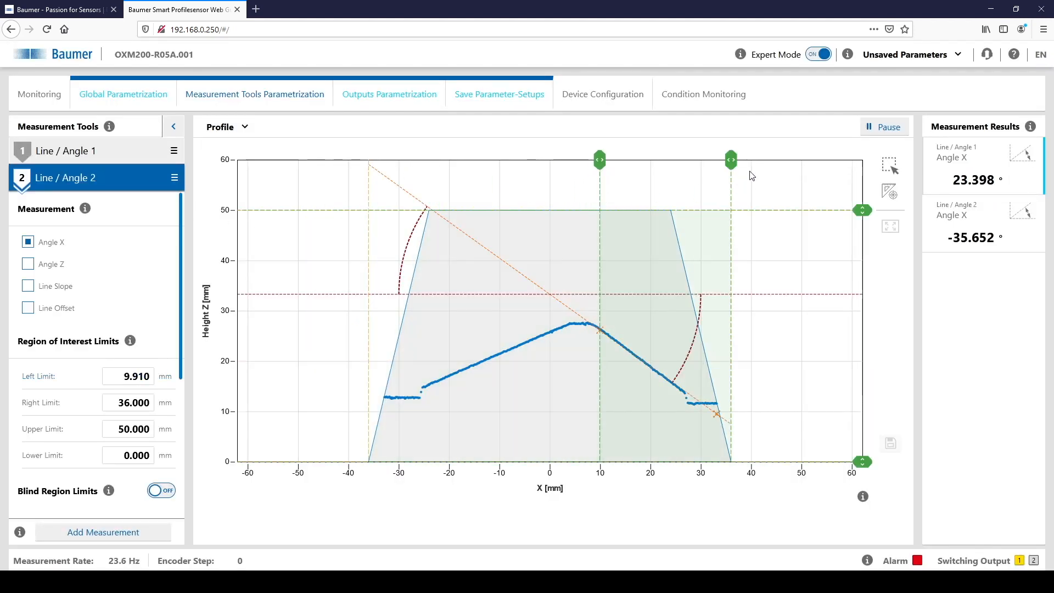
left_click_drag(731, 160, 670, 160)
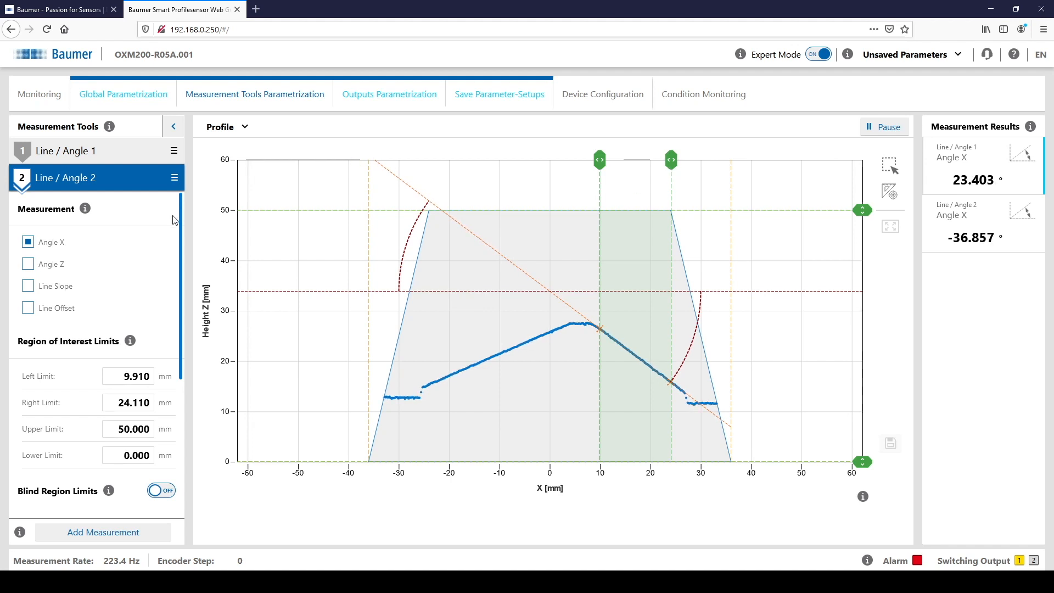
left_click(103, 531)
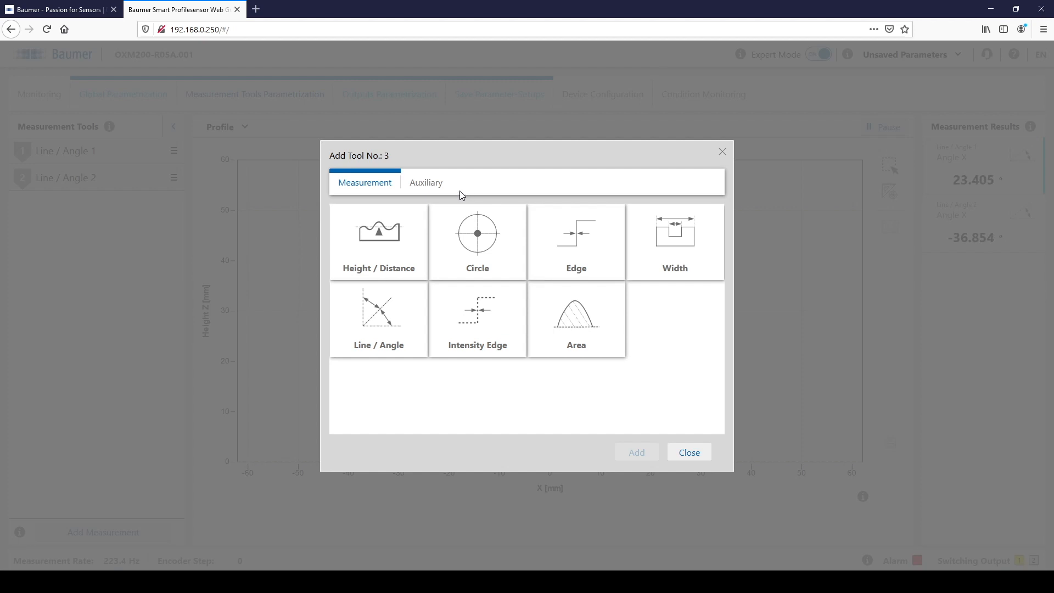
Add an Angle Gauge tool from the Auxiliary tool types.
left_click(426, 182)
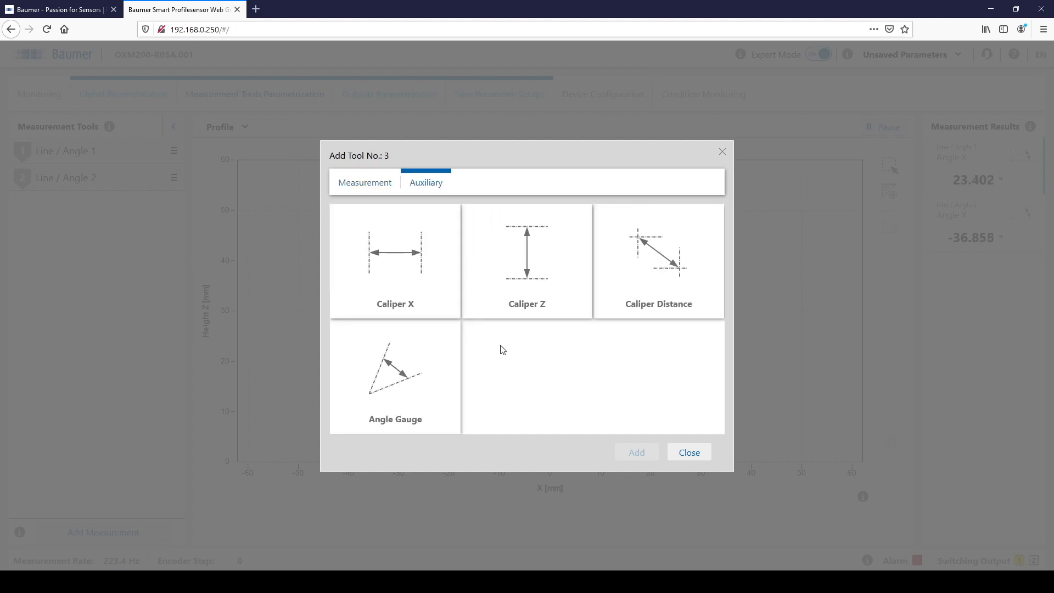
left_click(395, 376)
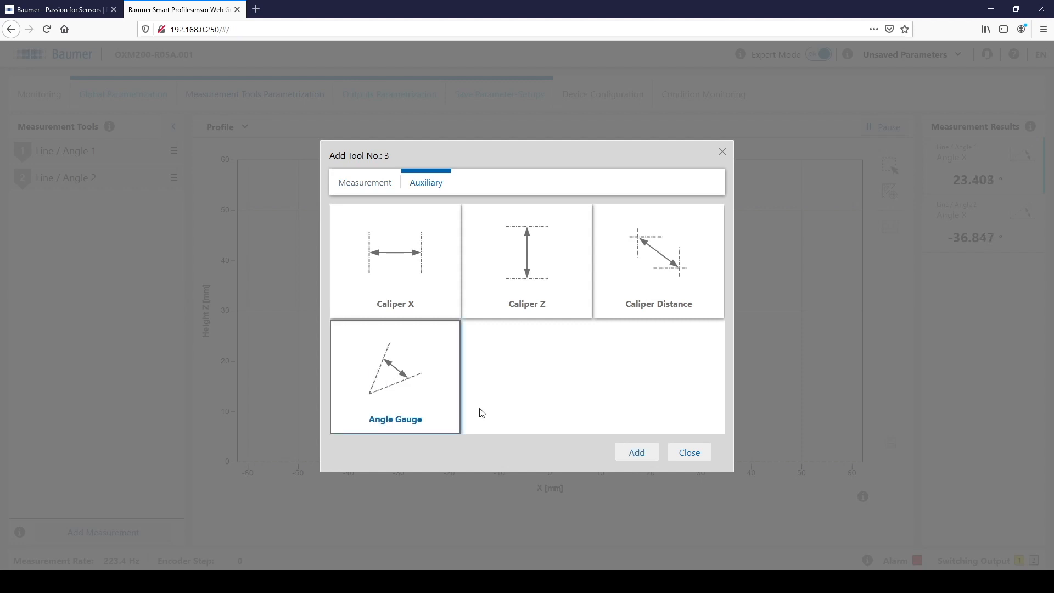
left_click(635, 452)
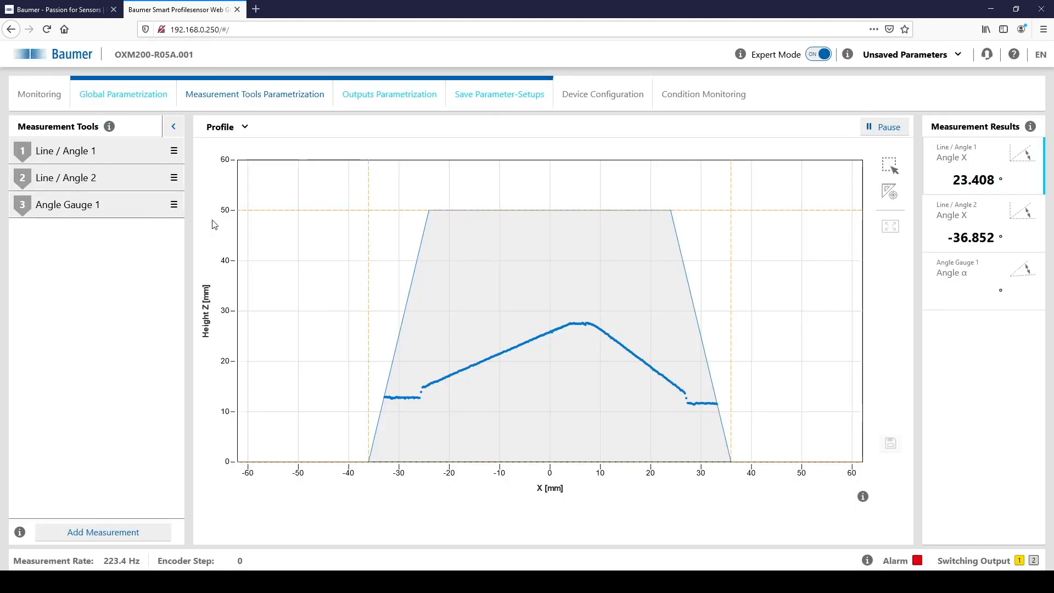
Set Angle Gauge 1's inputs to the Line / Angle 1 and Line / Angle 2 lines, reading about 60.3°.
left_click(67, 204)
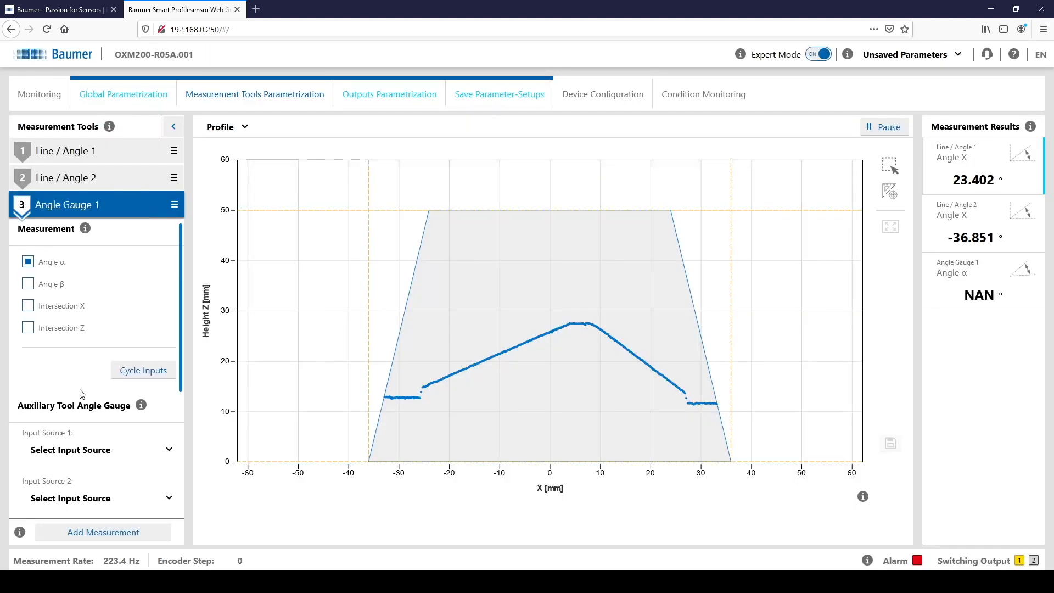
left_click(98, 450)
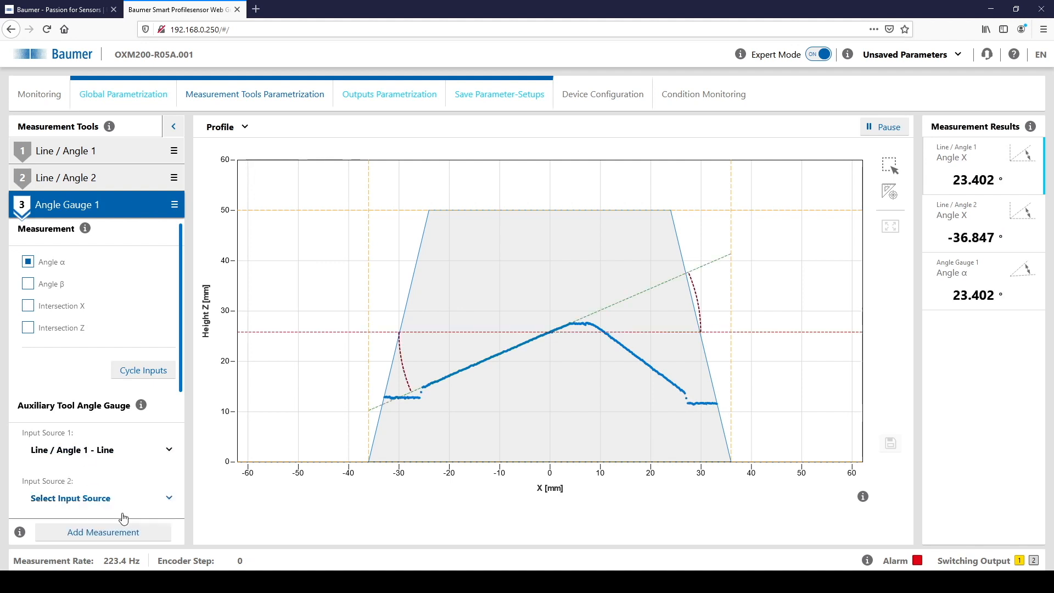
left_click(95, 498)
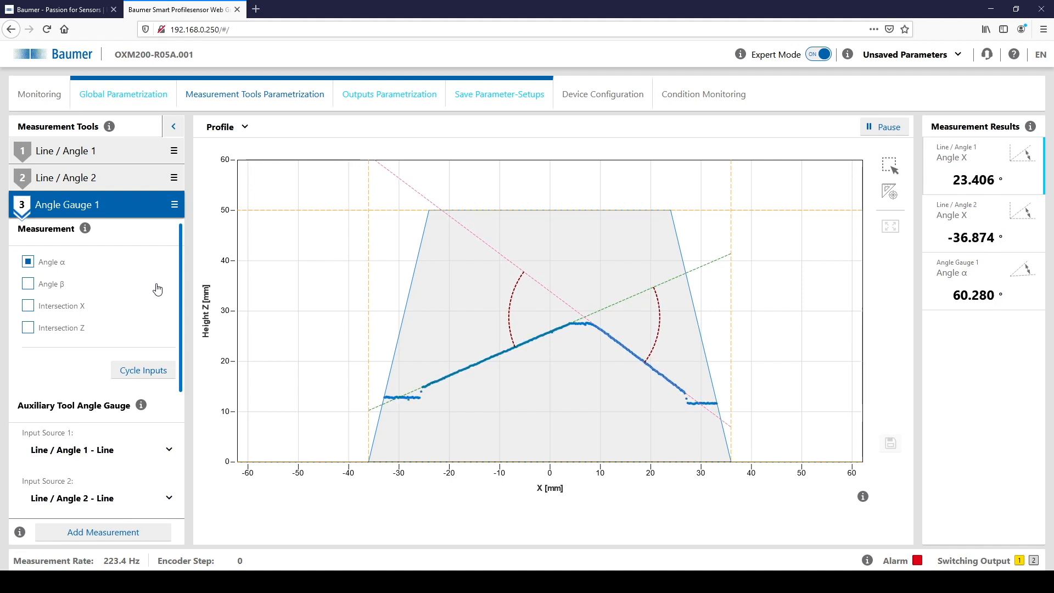
Have Angle Gauge 1 report Angle β (about 119.7°), then show the Save Parameter-Setups page.
left_click(28, 283)
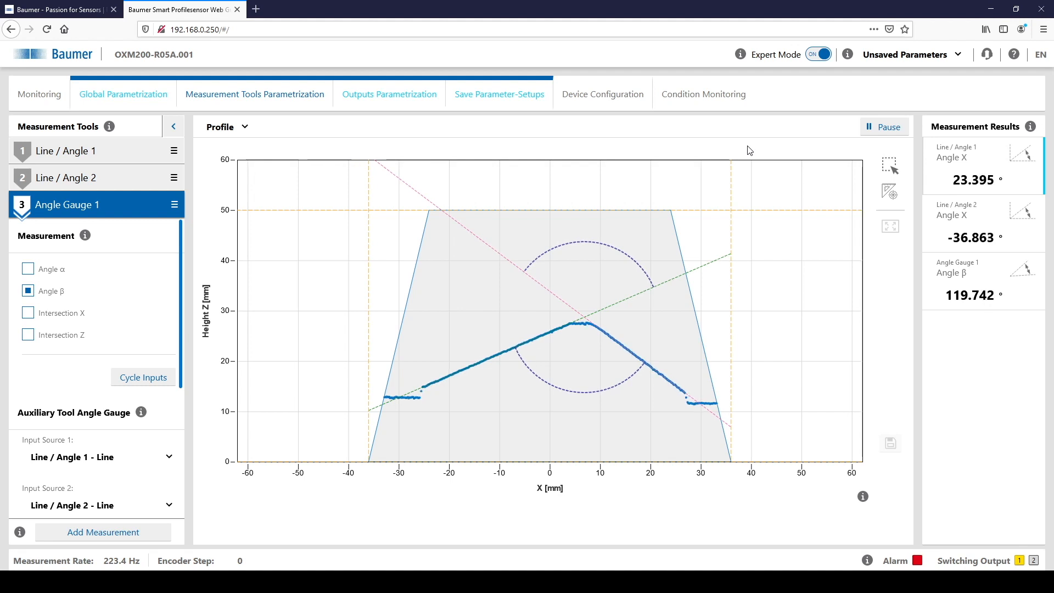
left_click(499, 95)
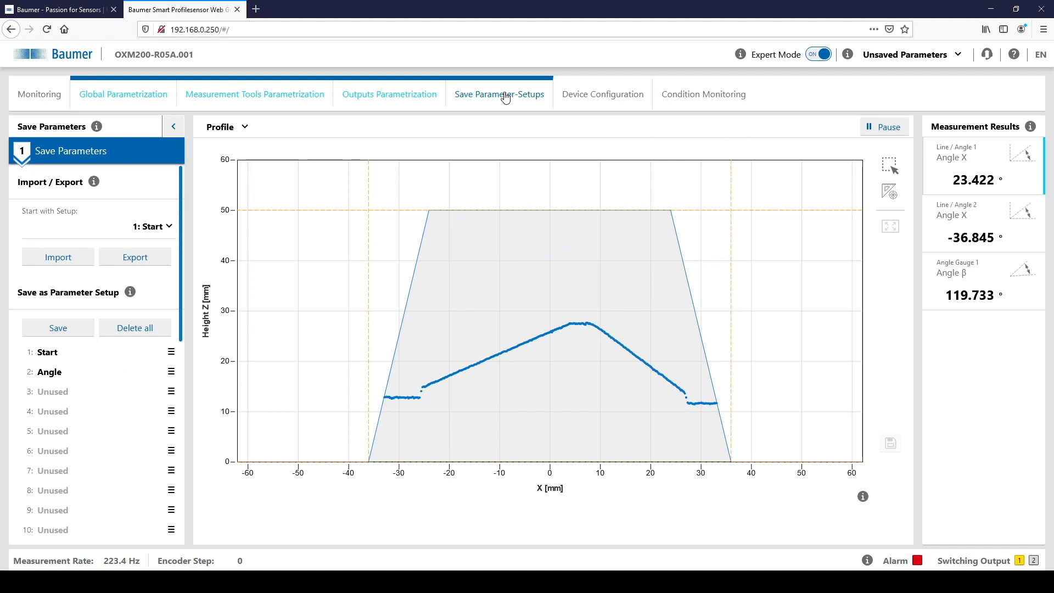